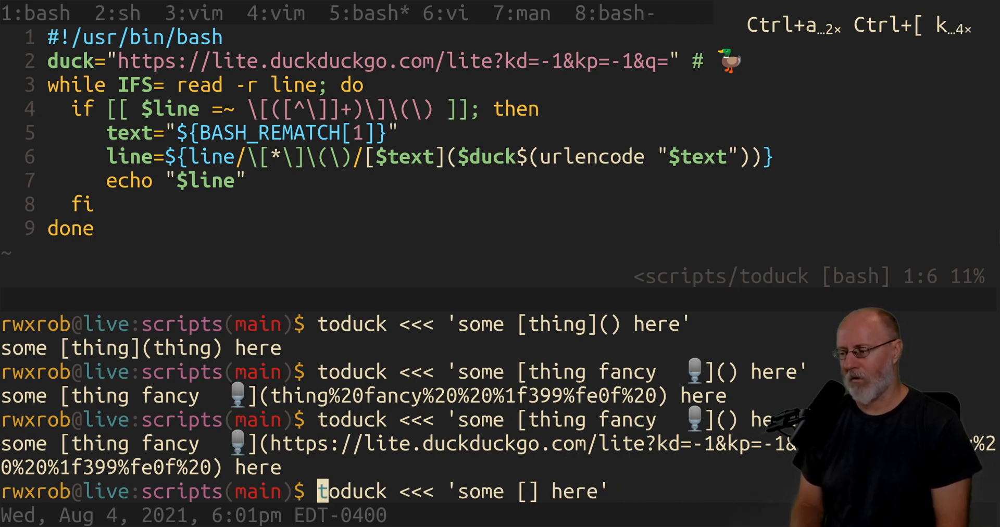
Quit the toduck script, open a new tmux window, and begin a vi command
text(thing)
text(vi /)
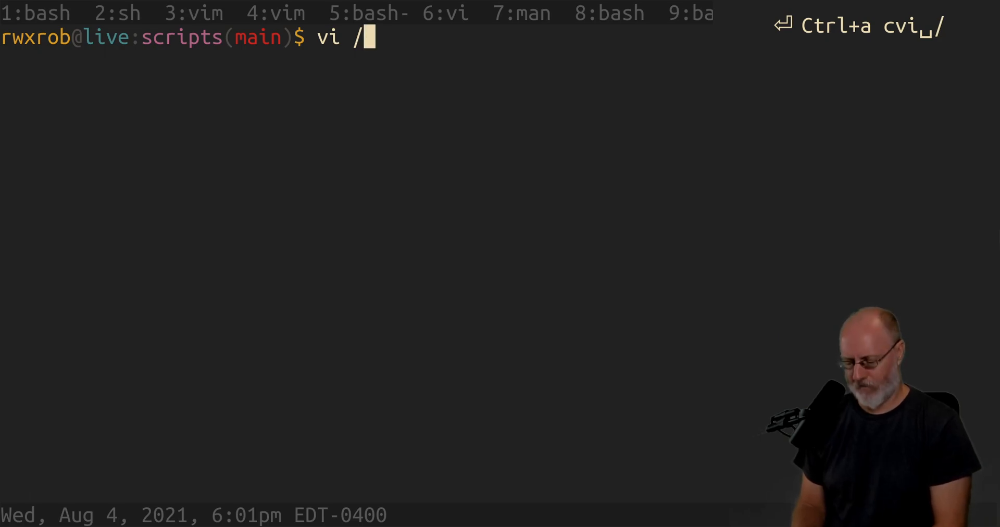
Open /tmp/foo.md and type "Here is my [regular expression]() link."
text(tmp/foo.m)
text(Here is my)
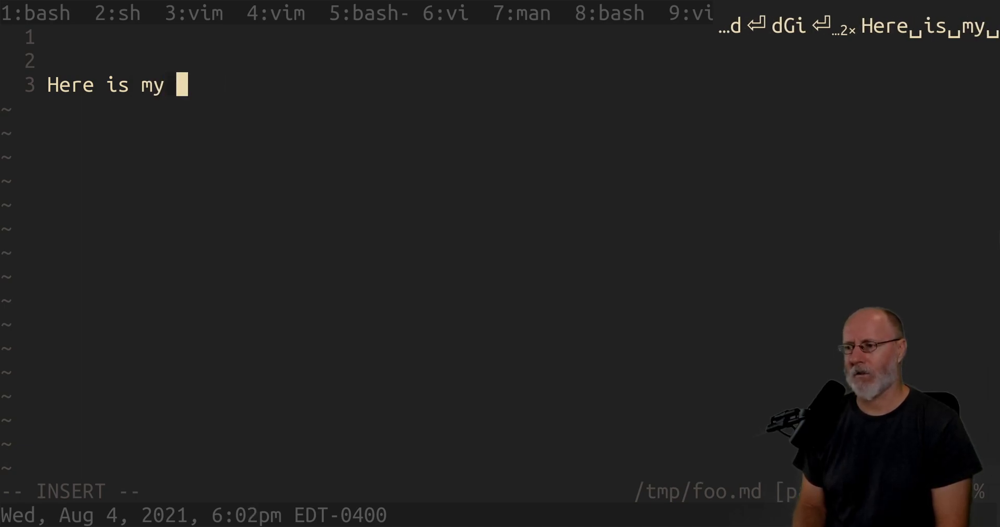
text([regular expre)
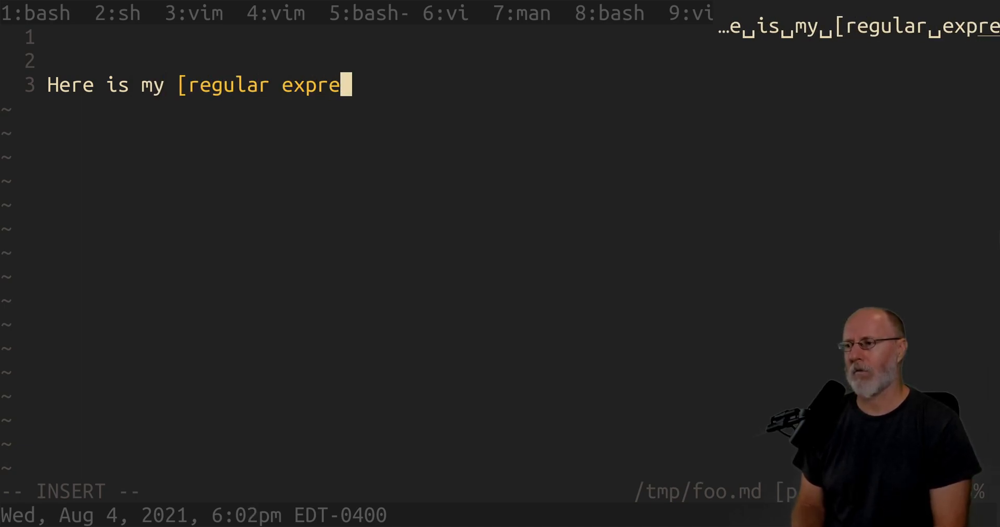
text(ssion]() link)
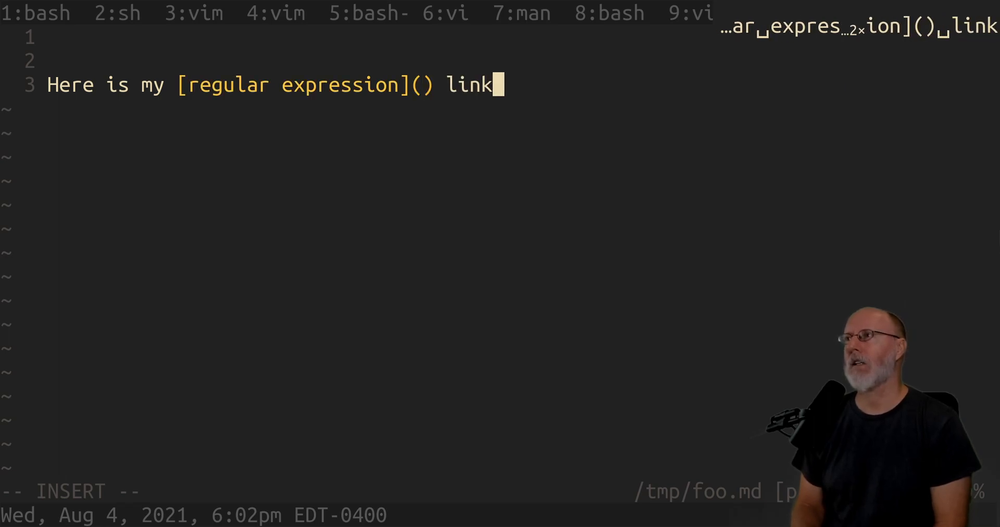
text(.)
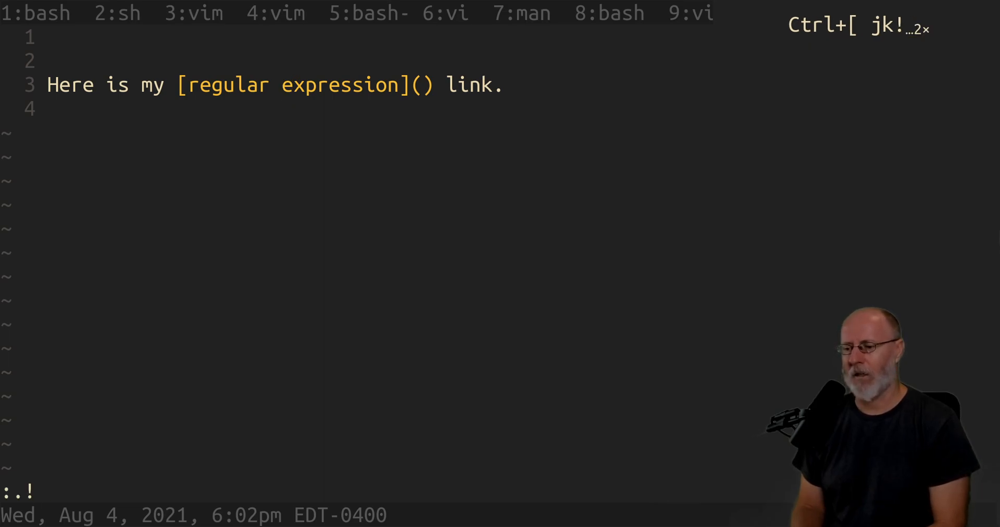
Filter the line through toduck to get a DuckDuckGo URL, then save and quit
text(tocu)
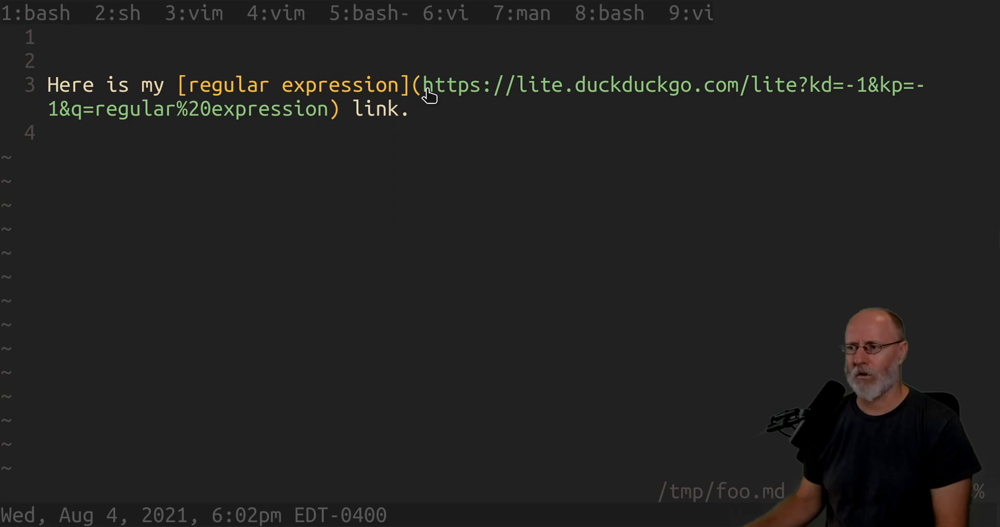
mouse_move(362, 107)
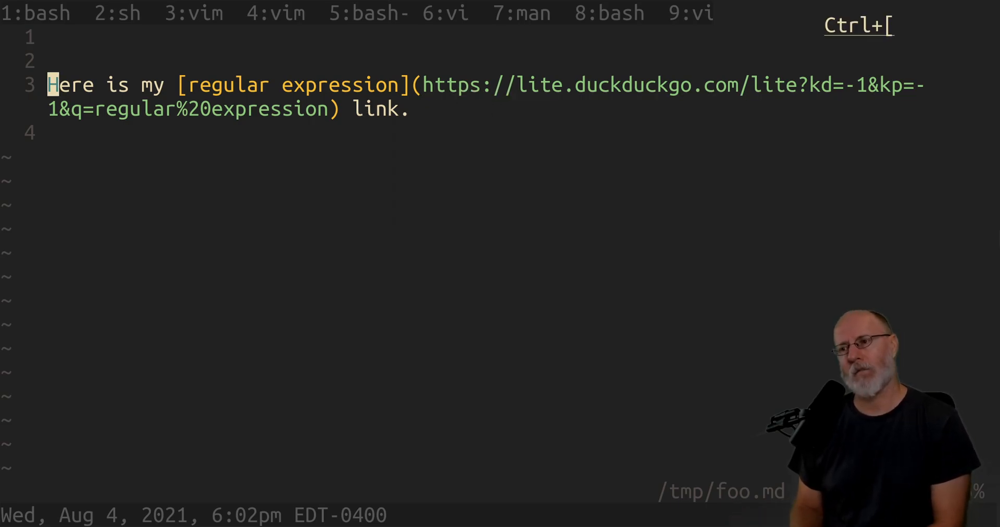
key(j)
text(vi)
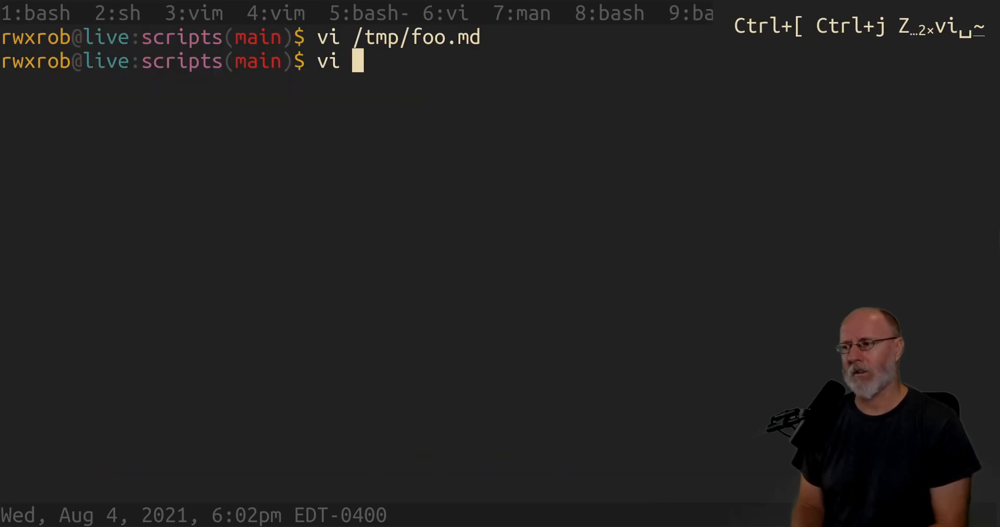
Open ~/.vimrc, search /perl to the toduck autocmd, save, and quit
text(~/)
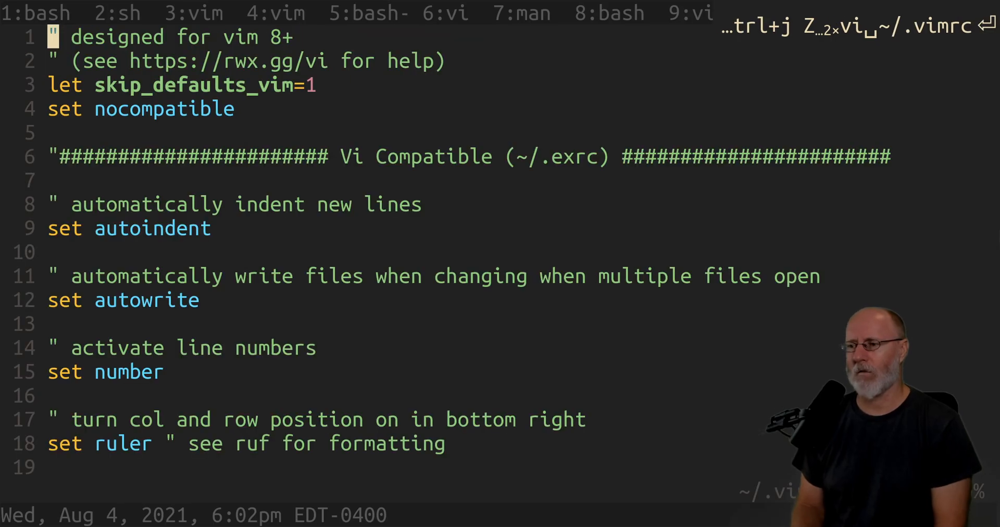
text(/perl)
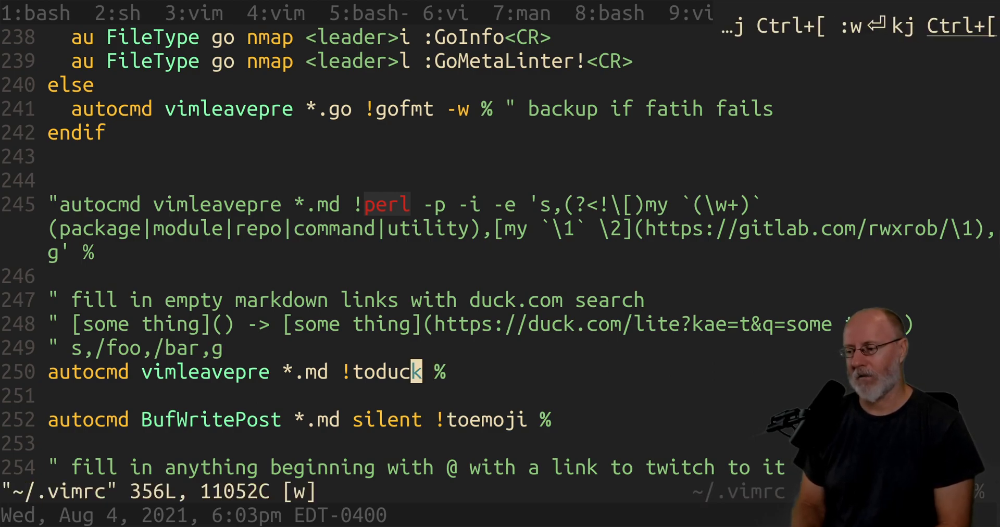
key(j)
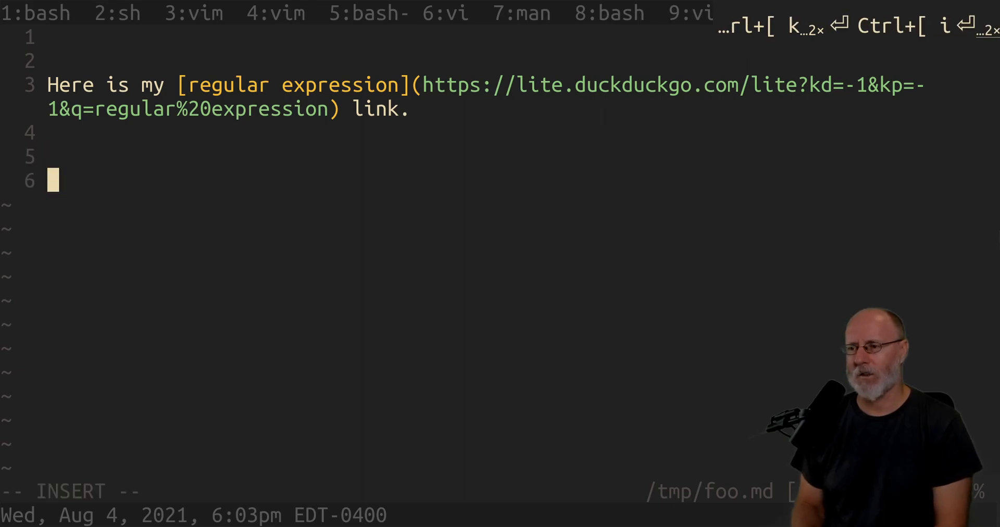
Add "I have [another]() link here." to foo.md, save, and reopen ~/.vimrc
text(I h)
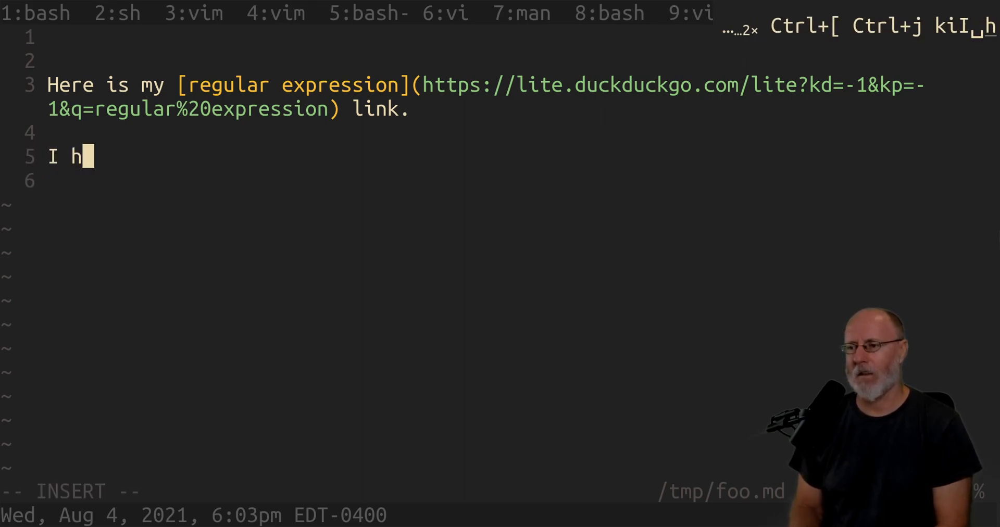
text(ave [na)
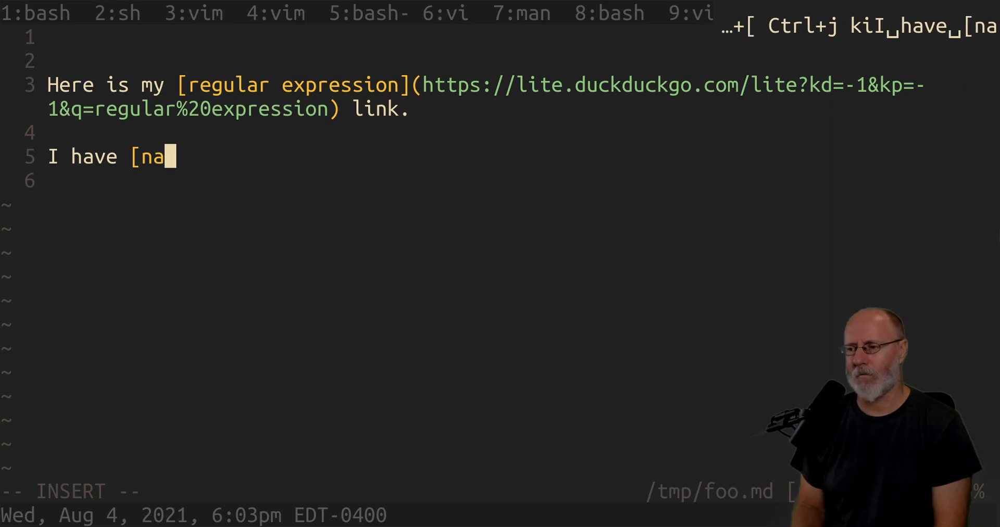
text(nother)
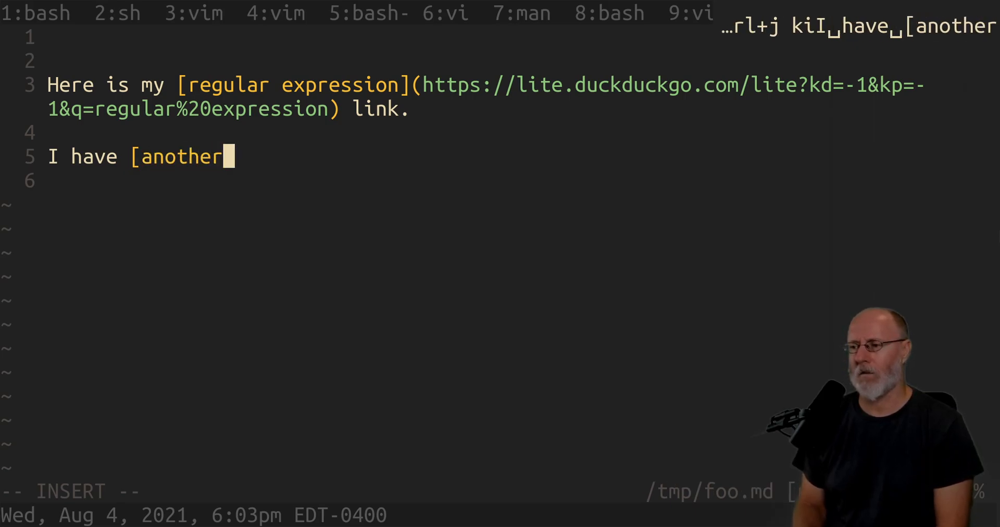
text(]() link here.)
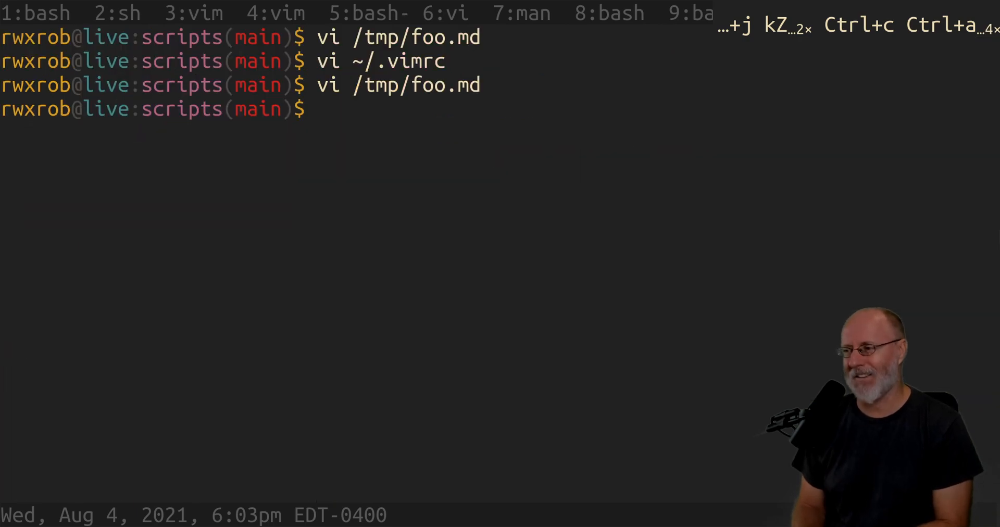
text(vi ~/.vimrc)
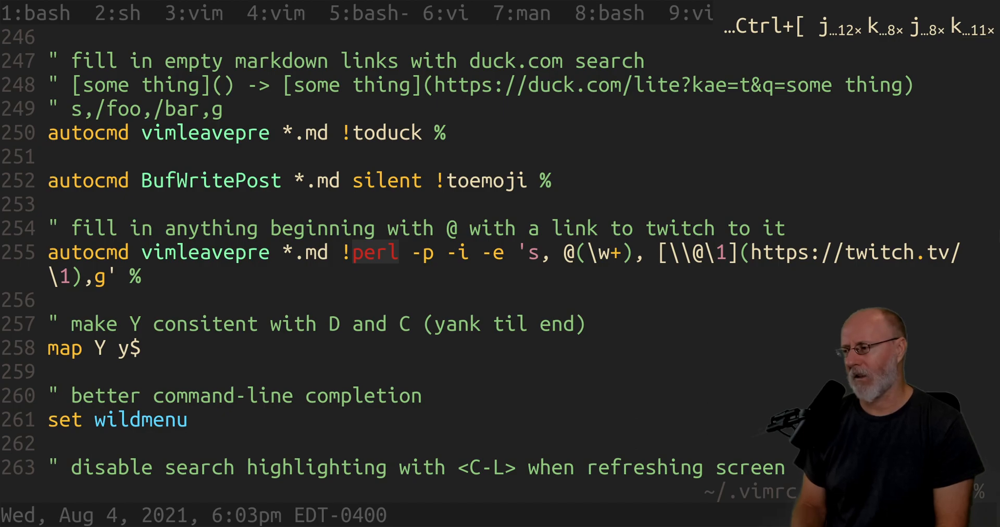
Show the vimrc toduck autocmd, return to toduck, then switch to tmux window 7 with man bash
key(i)
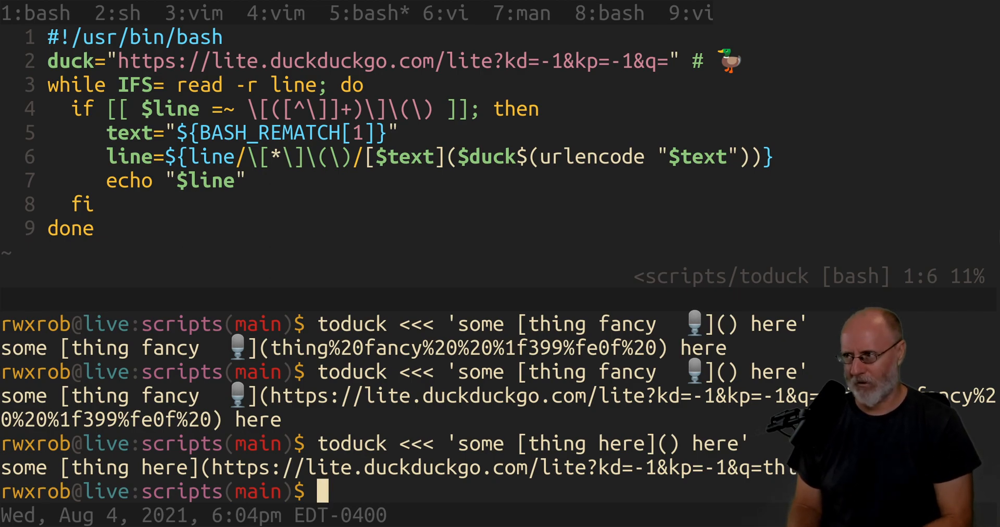
key(ctrl+a 7)
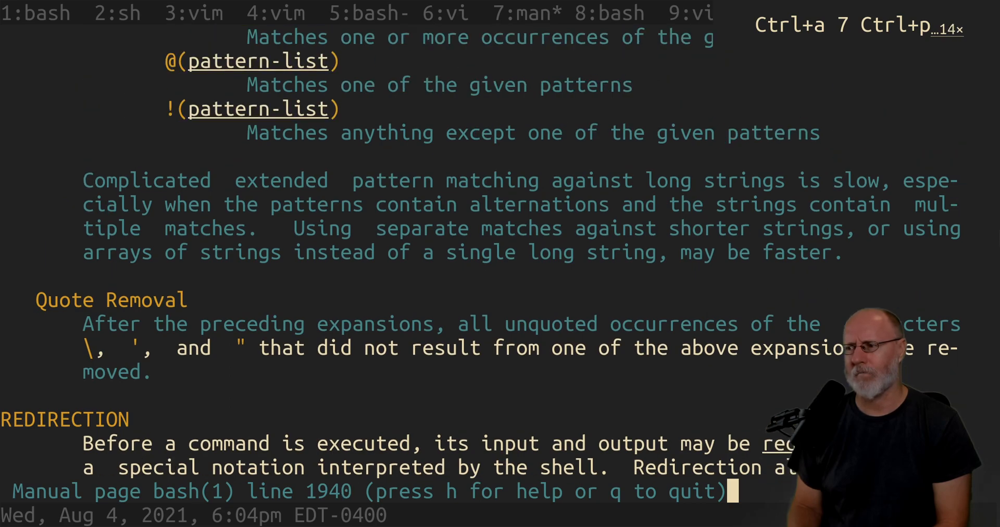
Scroll back to the bash manual's Pattern Matching section, then return to the toduck script
scroll(up, 3)
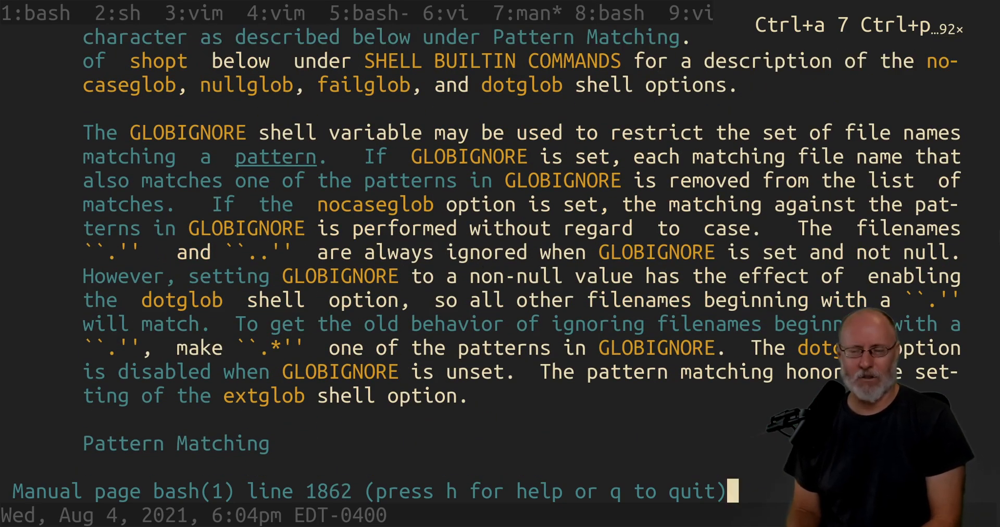
key(g)
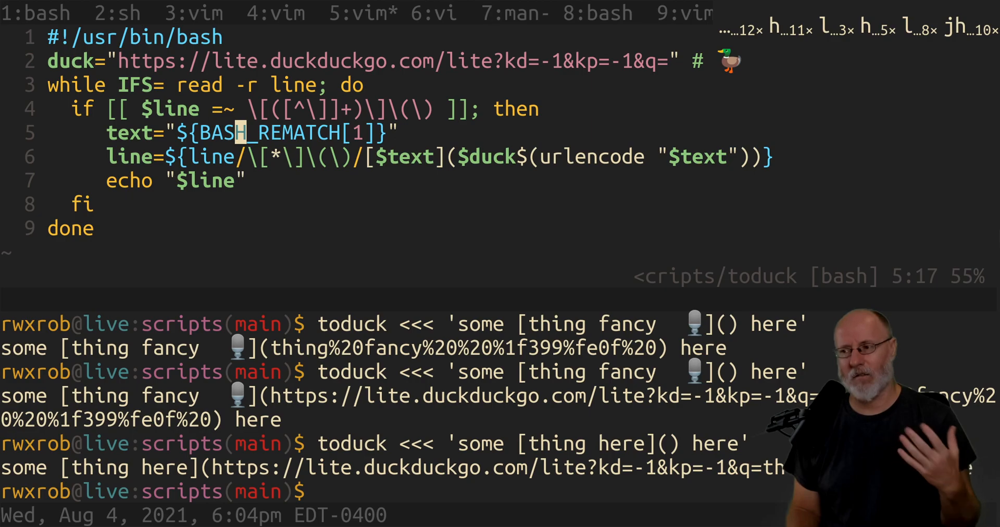
key(l)
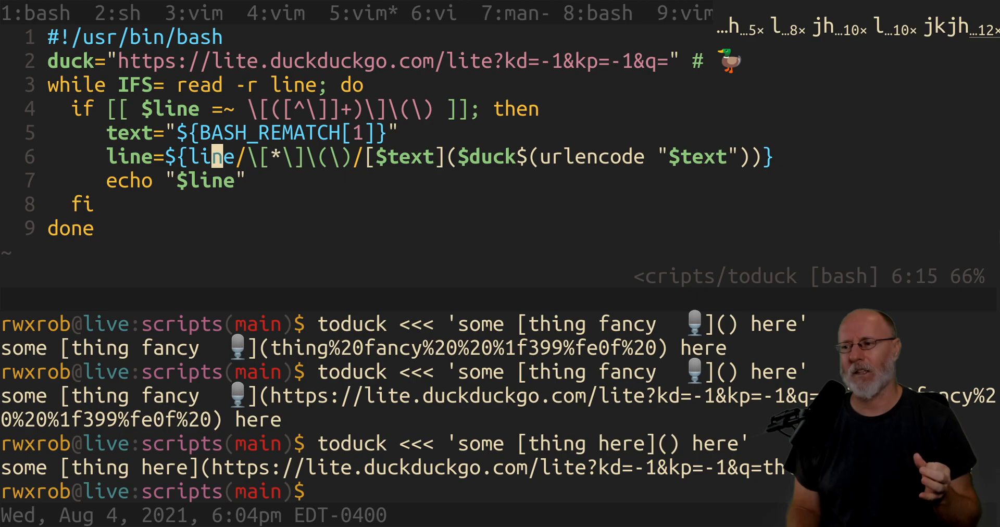
key(l)
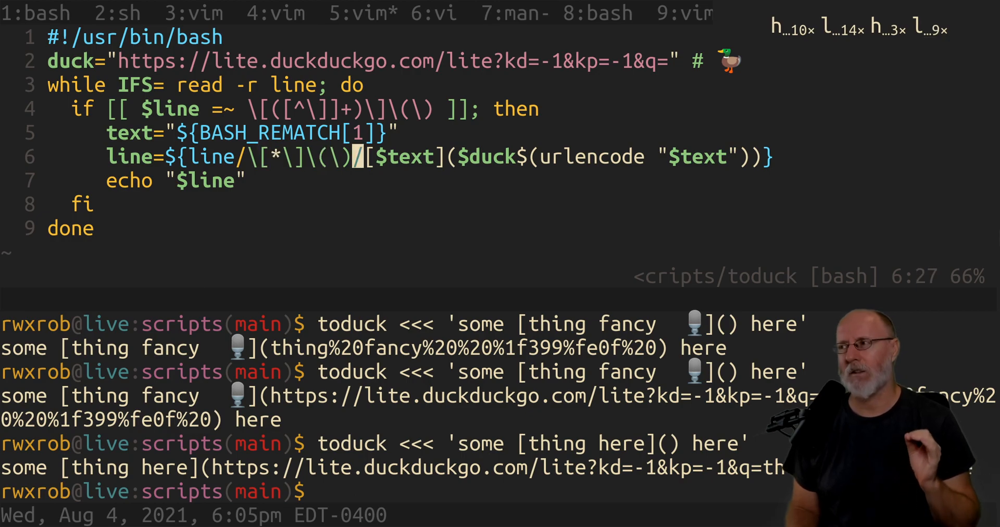
Explain the replacement and glob star in the expansion, then add three blank lines below the shebang
key(h)
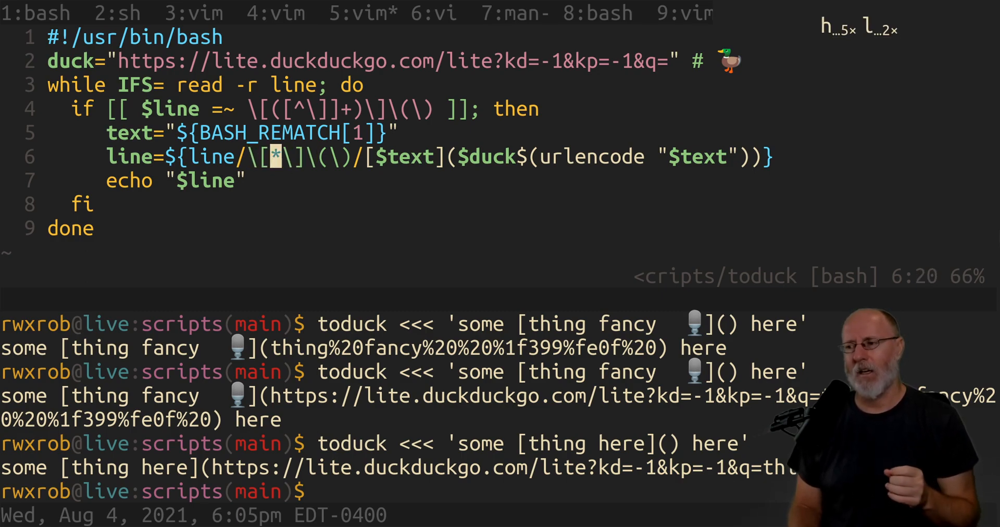
key(h)
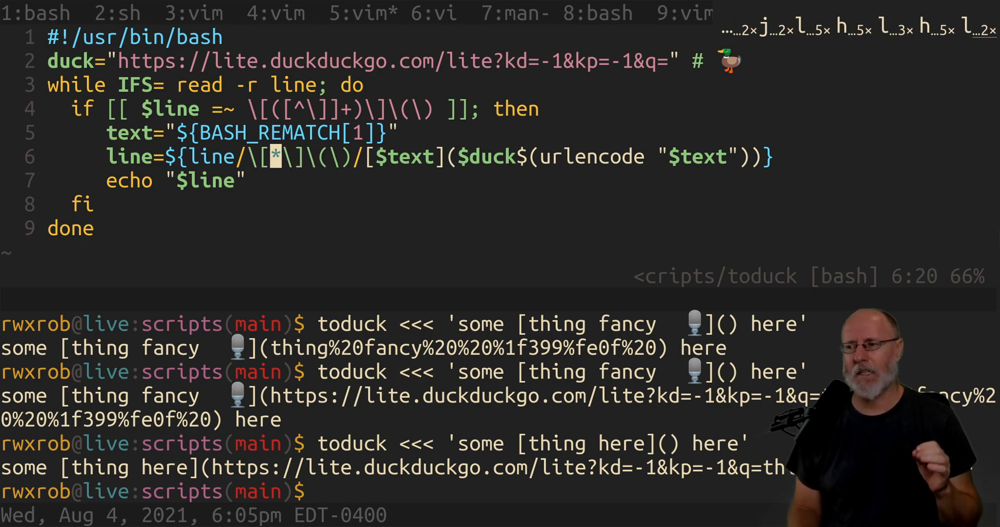
key(h)
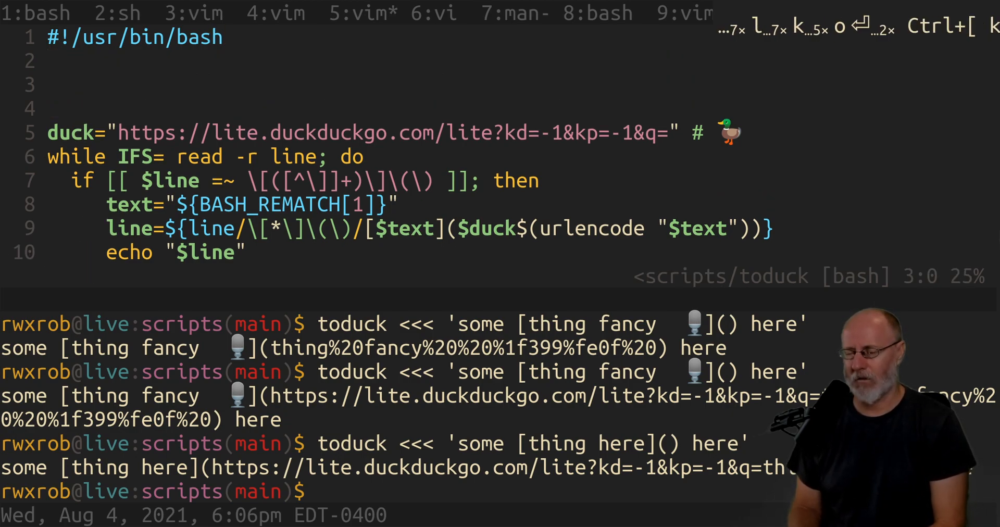
Read the urlencode script into the buffer with :r `which urlencode`
text(:.!)
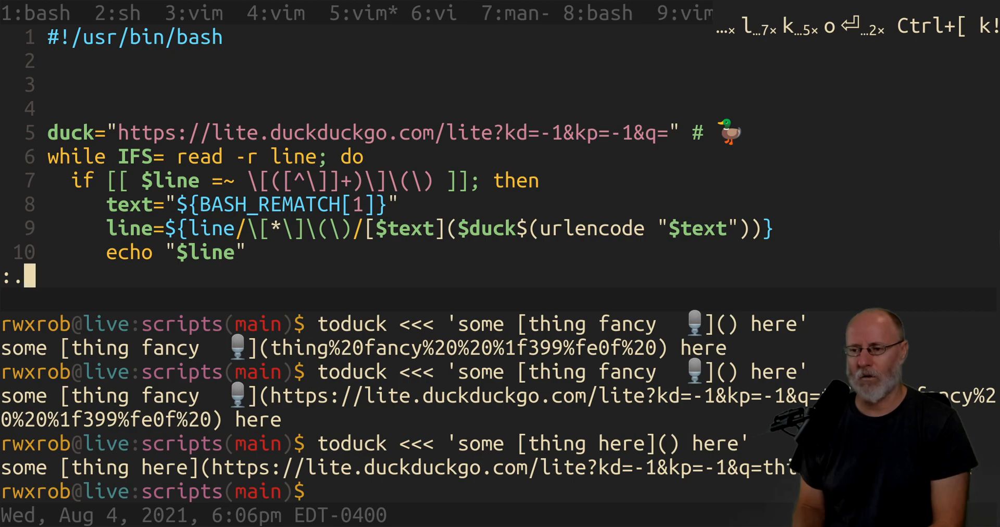
text(r `which)
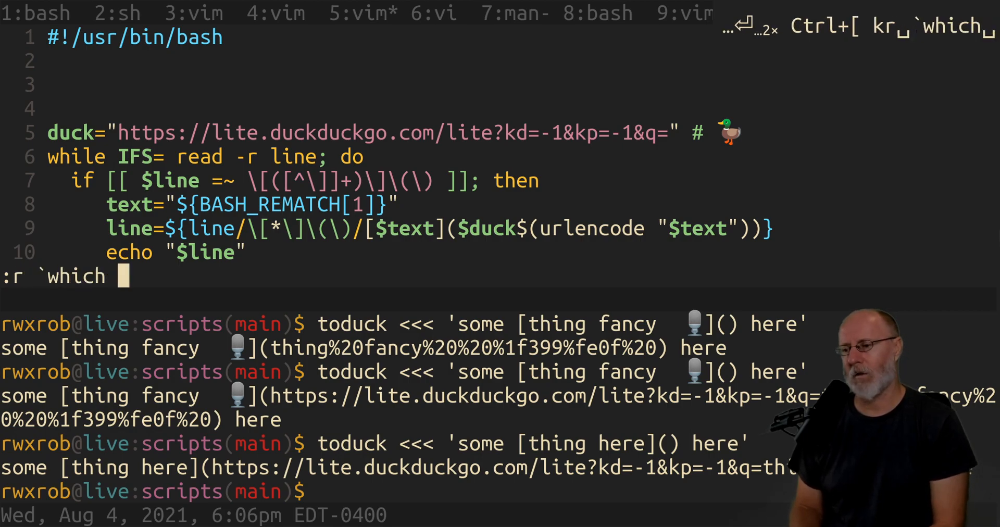
text(ur)
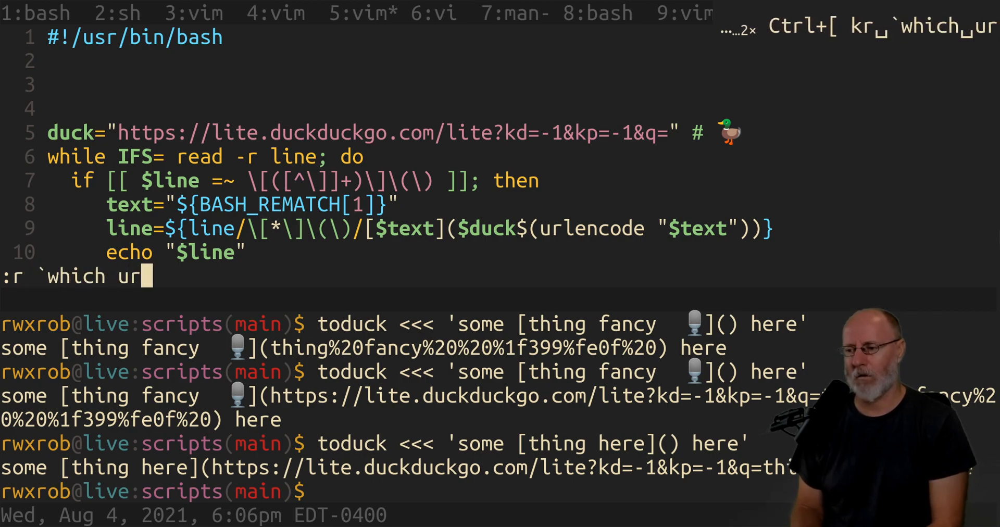
text(lencode`)
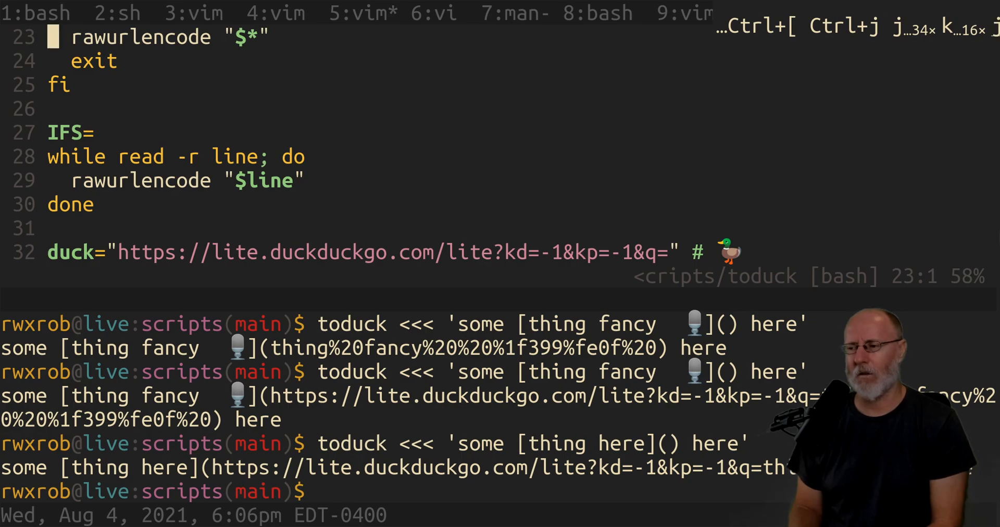
Delete the pasted urlencode lines and extra blanks, leaving ten lines, and save toduck
scroll(down, 3)
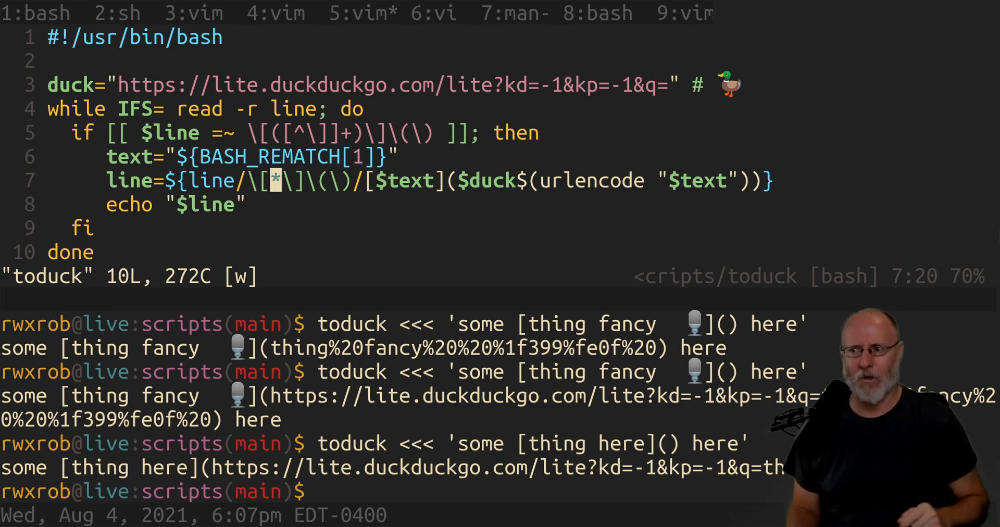
text(kj)
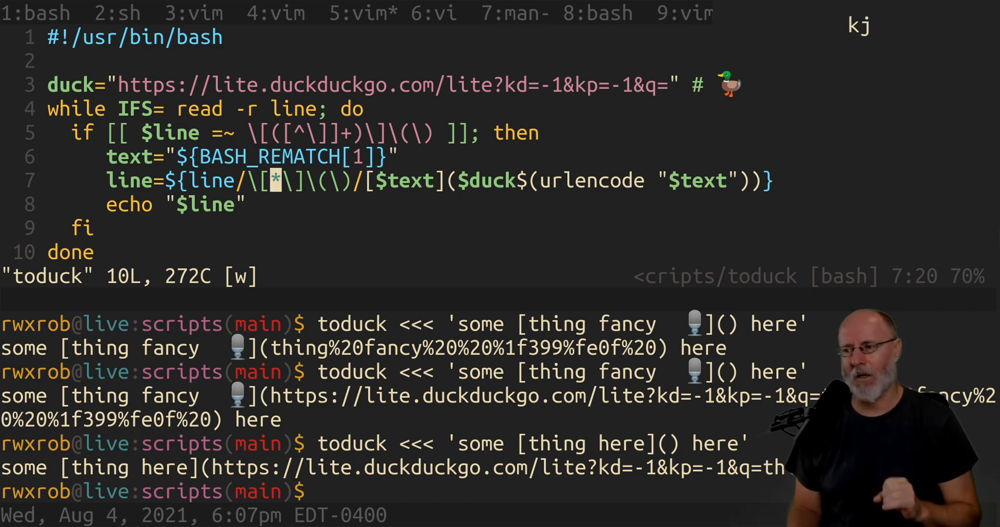